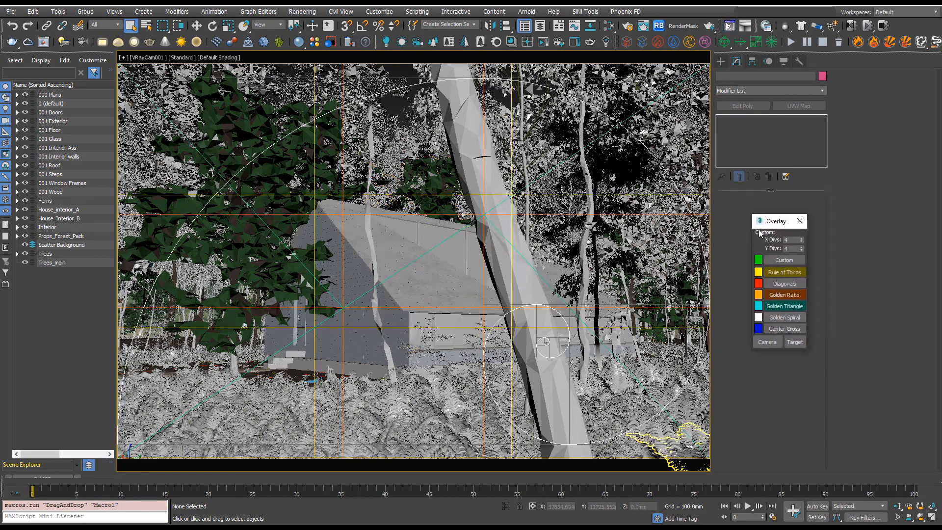
Step: Lower the Overlay window and turn off Rule of Thirds, Golden Triangle and Golden Spiral guides
drag(778, 220, 766, 237)
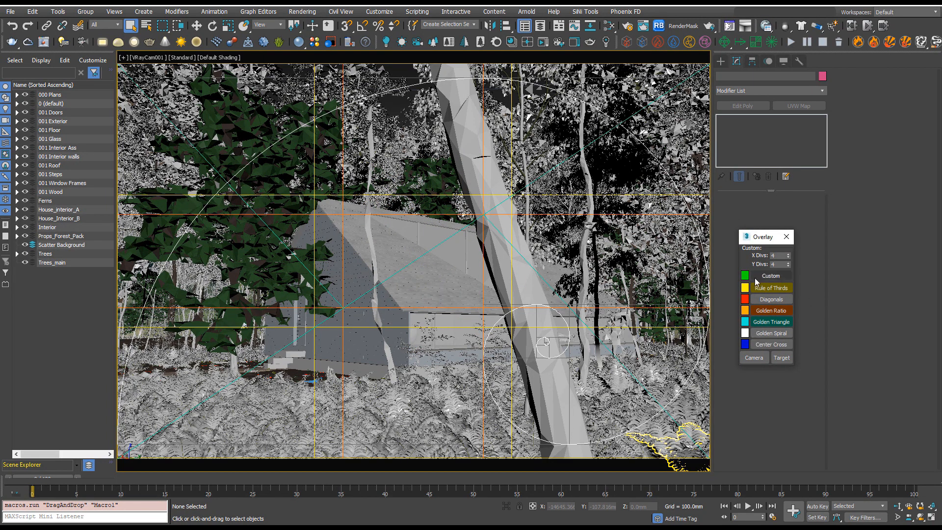
click(771, 310)
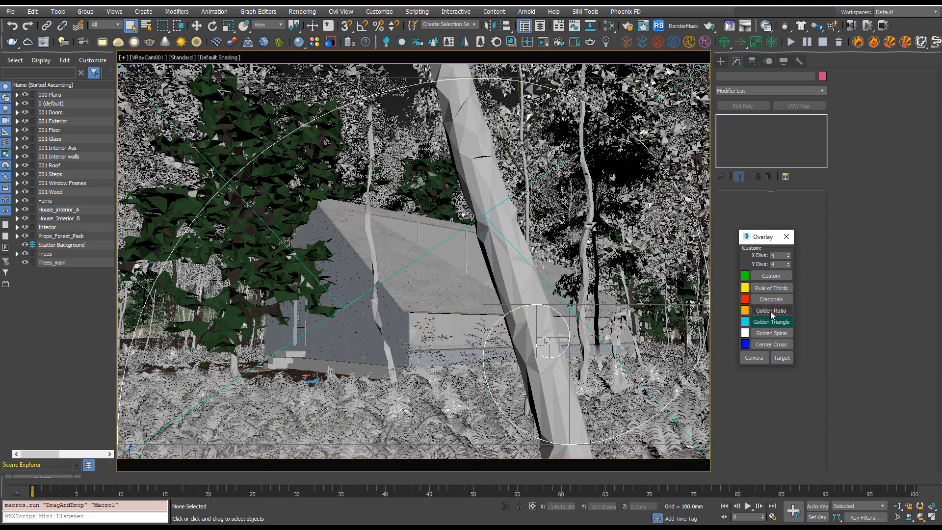
click(771, 333)
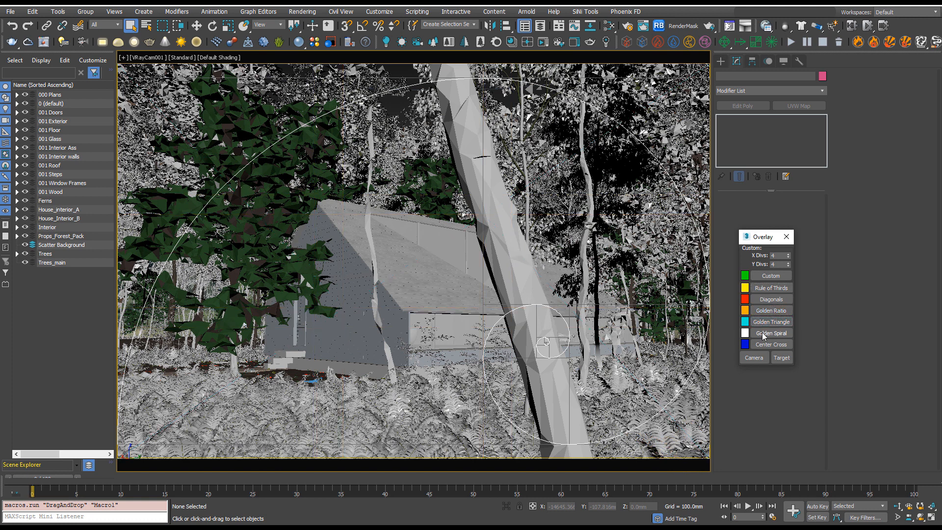
click(770, 288)
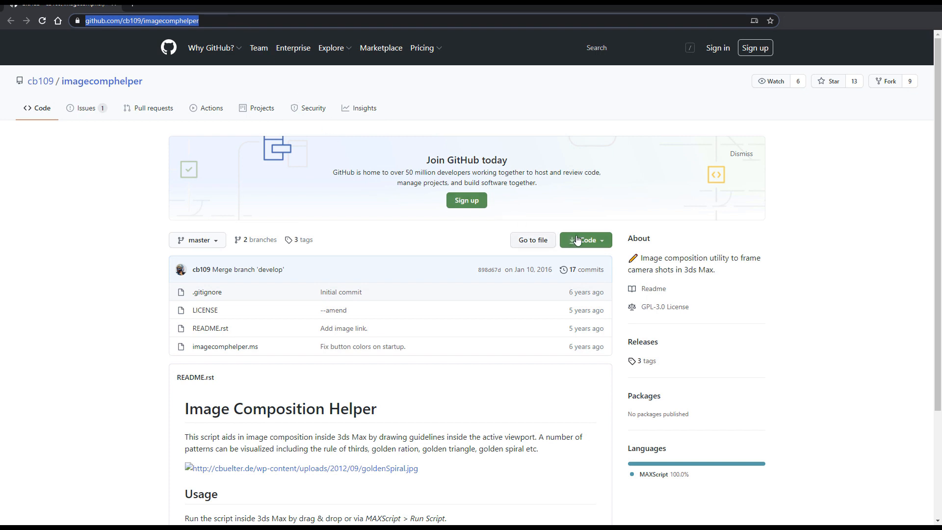
Step: Download the imagecomphelper repository via Code > Download ZIP and open the archive
click(582, 240)
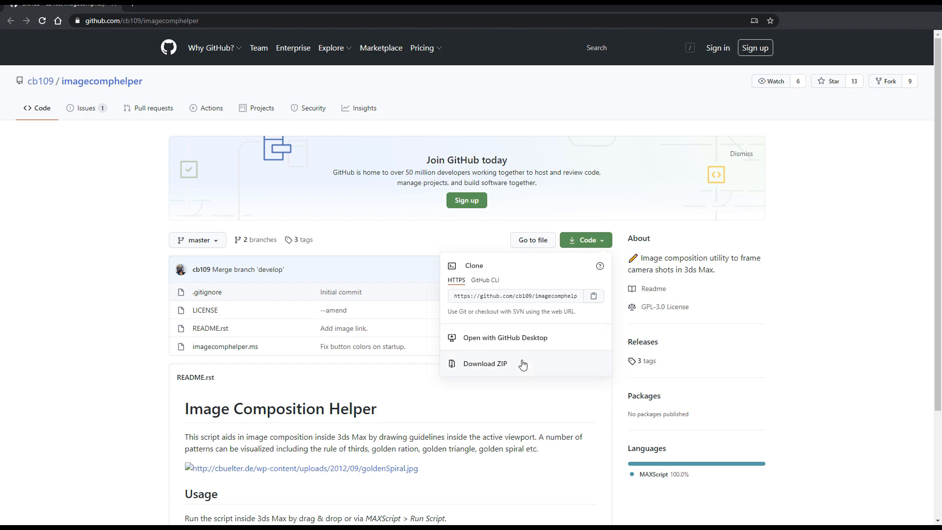
click(485, 363)
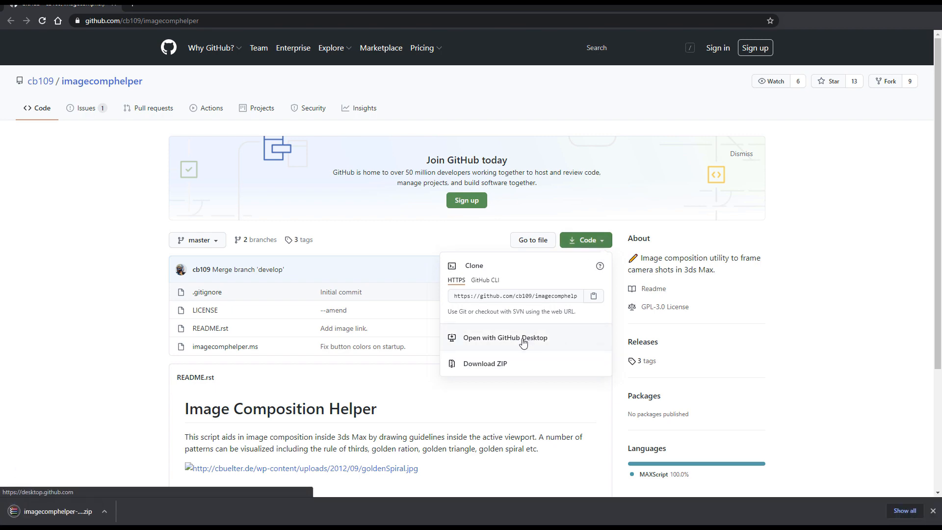
click(505, 337)
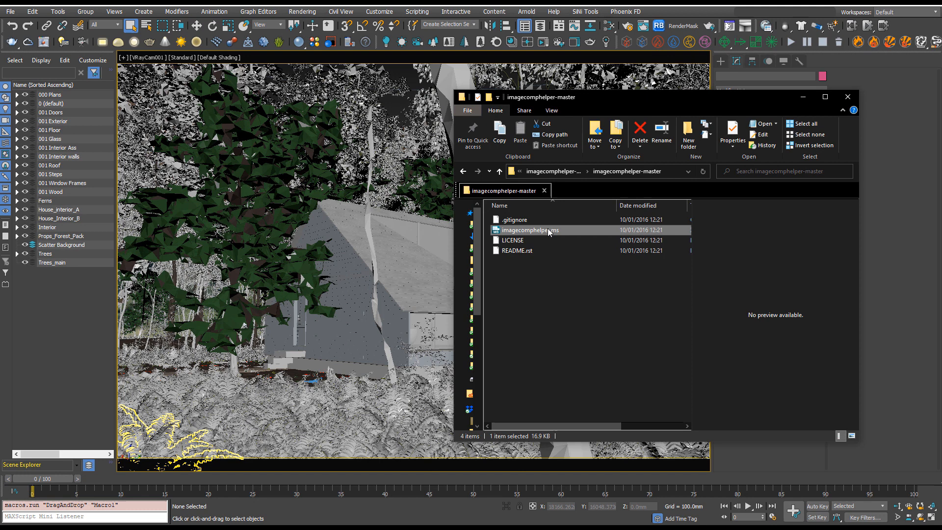
Step: Drop imagecomphelper.ms from imagecomphelper-master onto the 3ds Max viewport to launch the Overlay window
drag(528, 230, 345, 234)
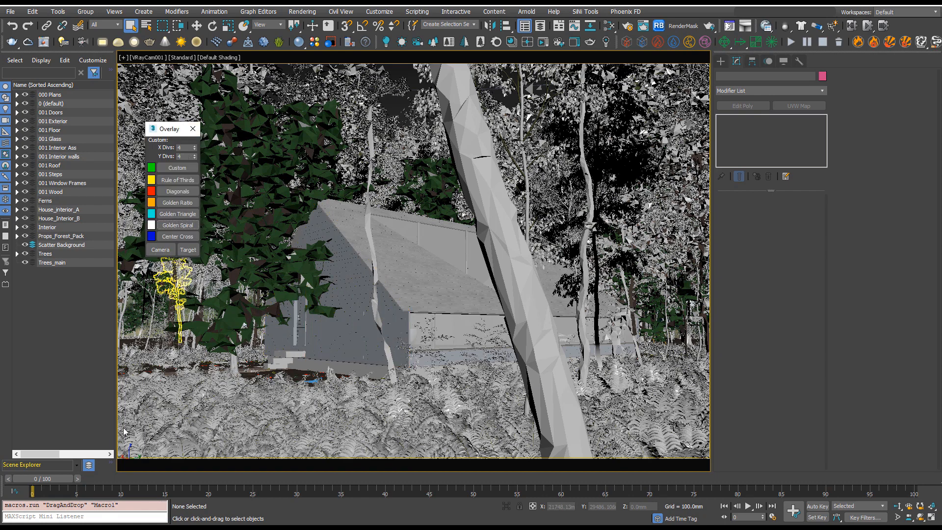
click(193, 129)
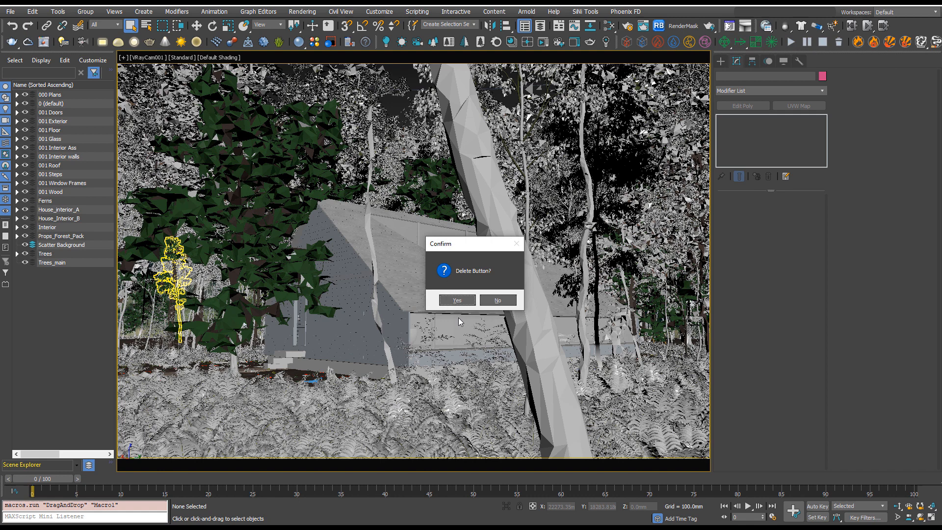
Step: Answer Yes to the 'Delete Button?' confirmation
click(456, 300)
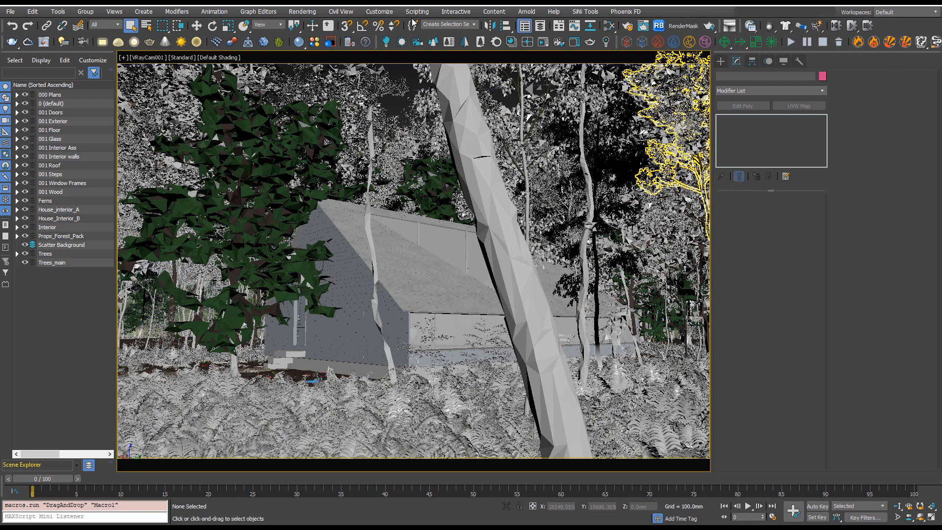
Step: Open imagecomphelper.ms through Scripting > Open Script
click(416, 11)
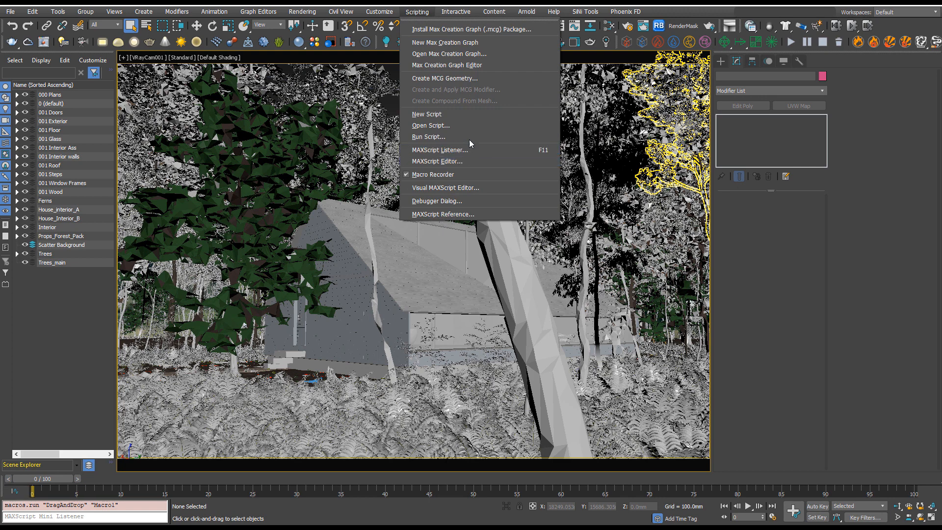
click(430, 136)
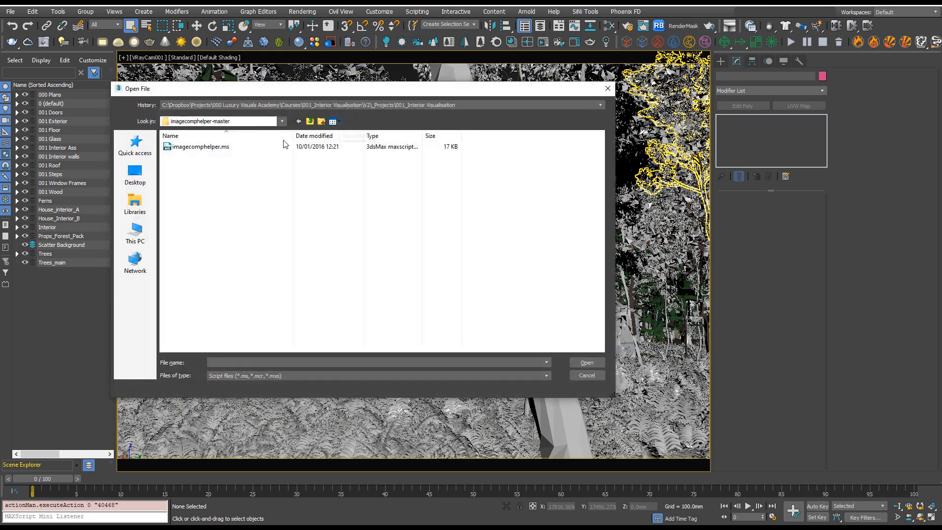
click(200, 147)
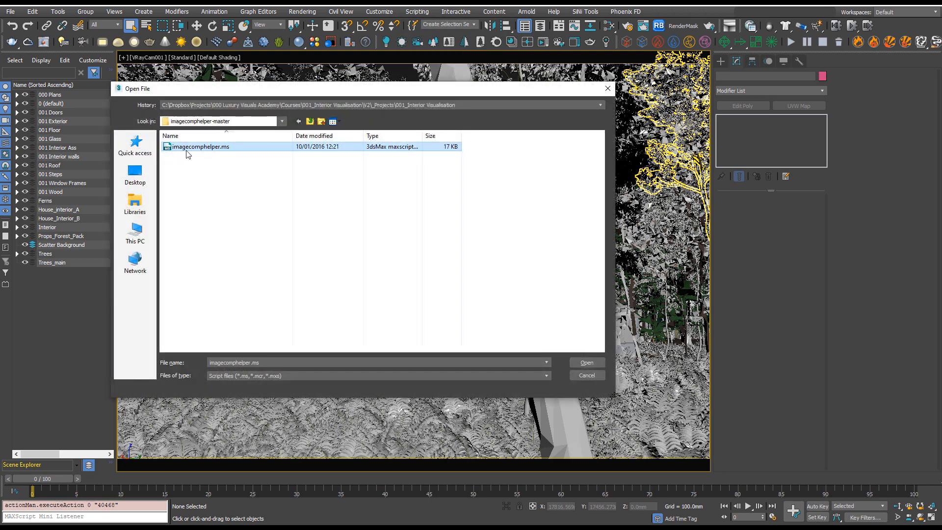
mouse_move(208, 150)
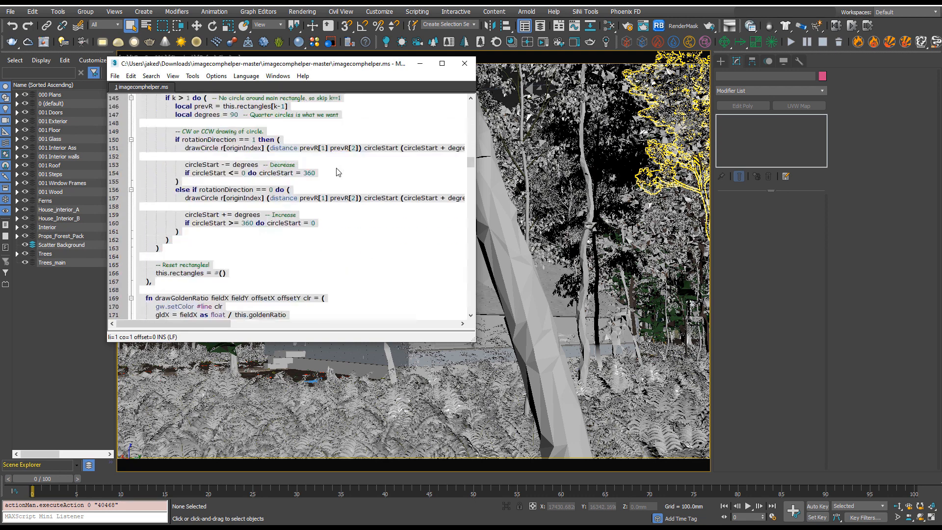
Step: Scroll through the imagecomphelper.ms code in the MAXScript editor, then close the editor
scroll(down, 3)
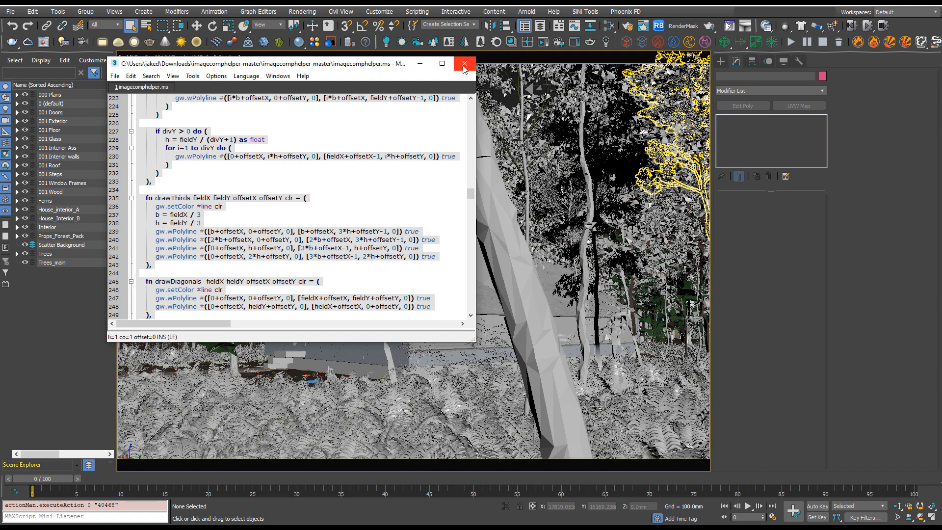
click(463, 63)
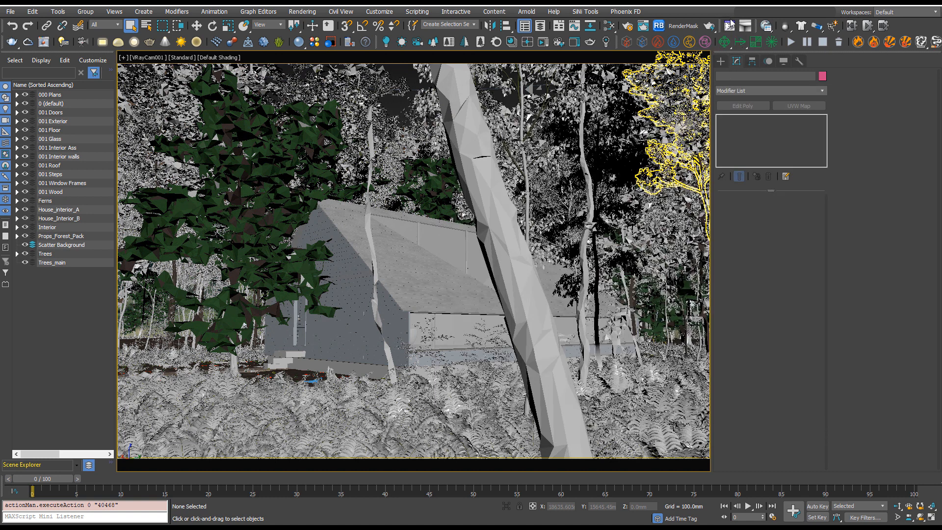